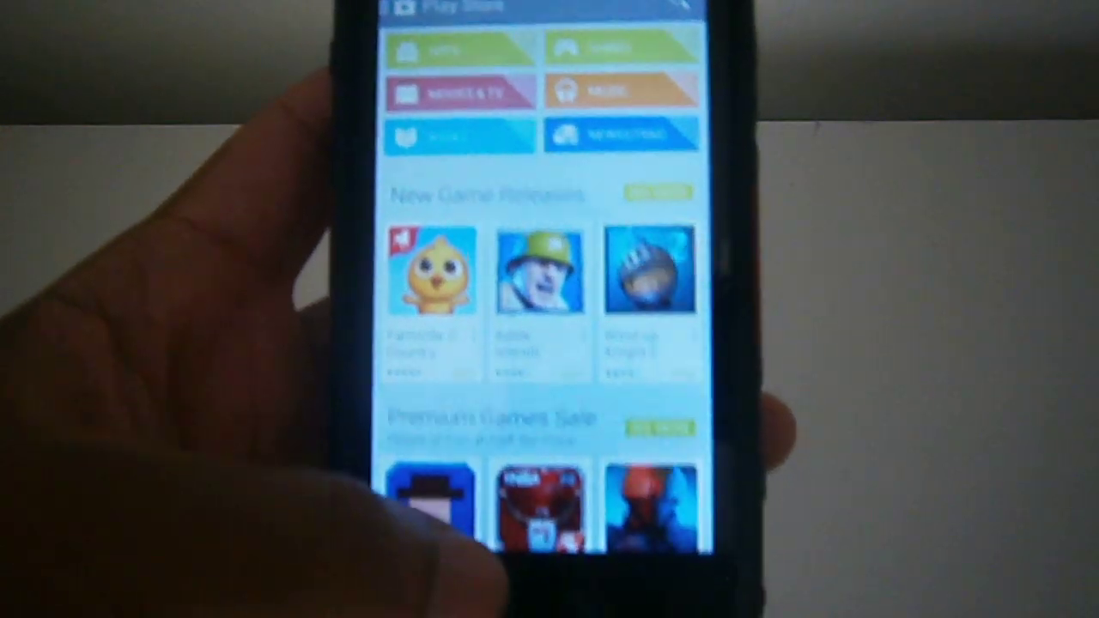
scroll("down", 3)
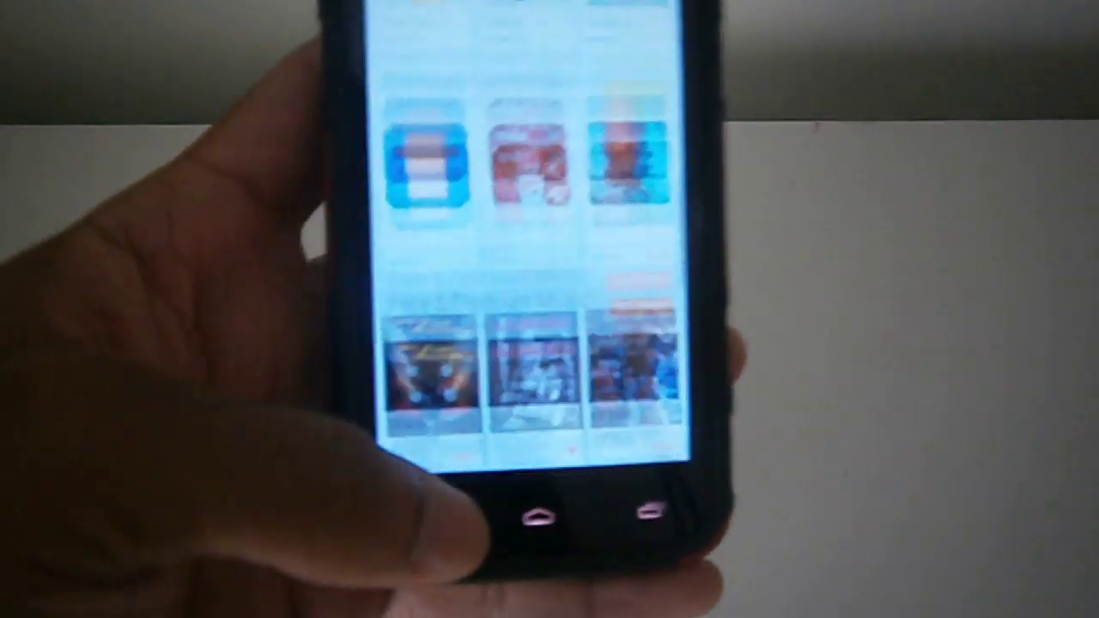